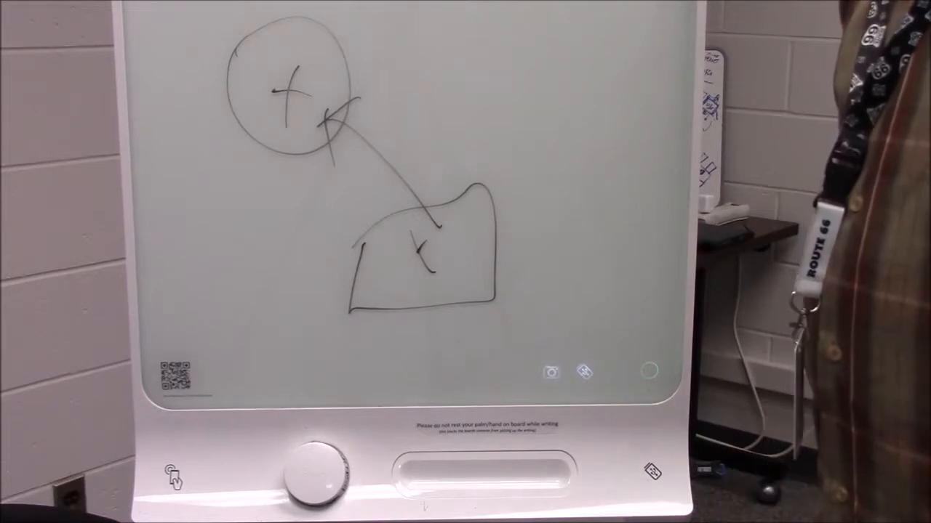
- Capture the circle, X-marked box and connecting-line drawing as a digital copy via the camera icon
left_click(550, 372)
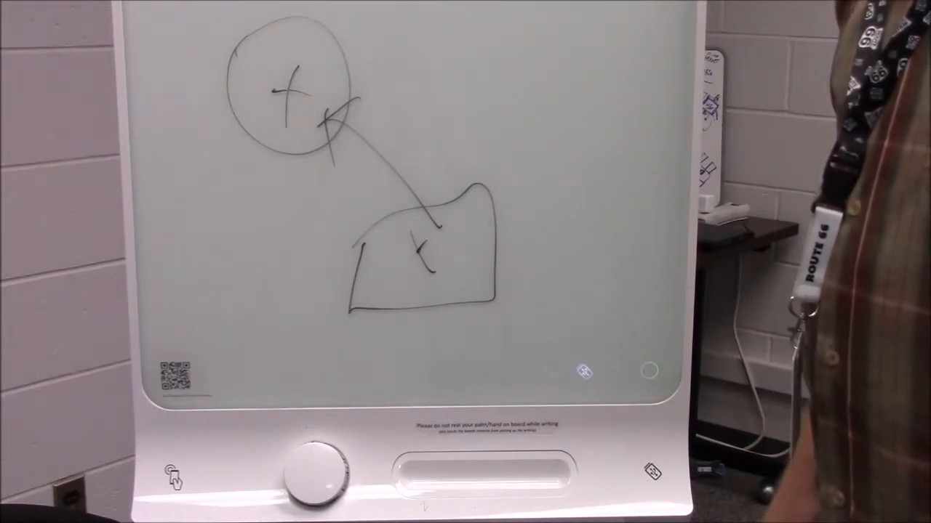